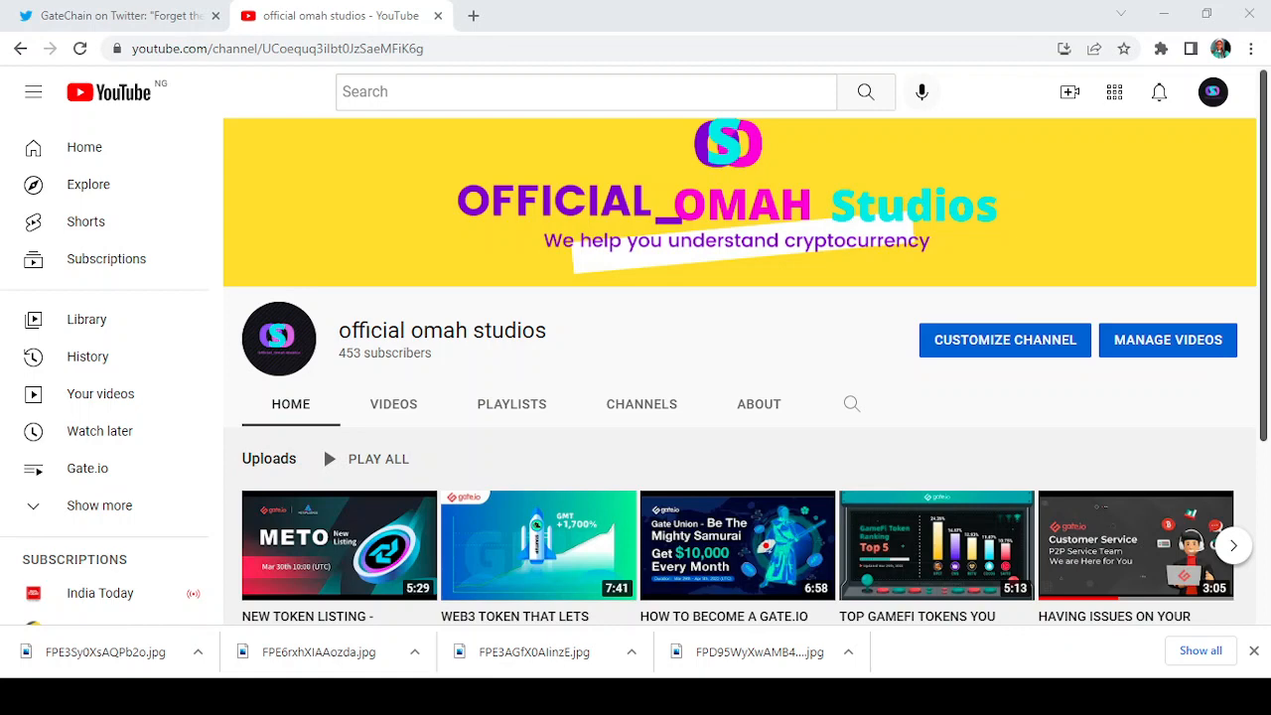
Step: View the NFT Magic Box image from GateChain's tweet full size, then close it
left_click(109, 16)
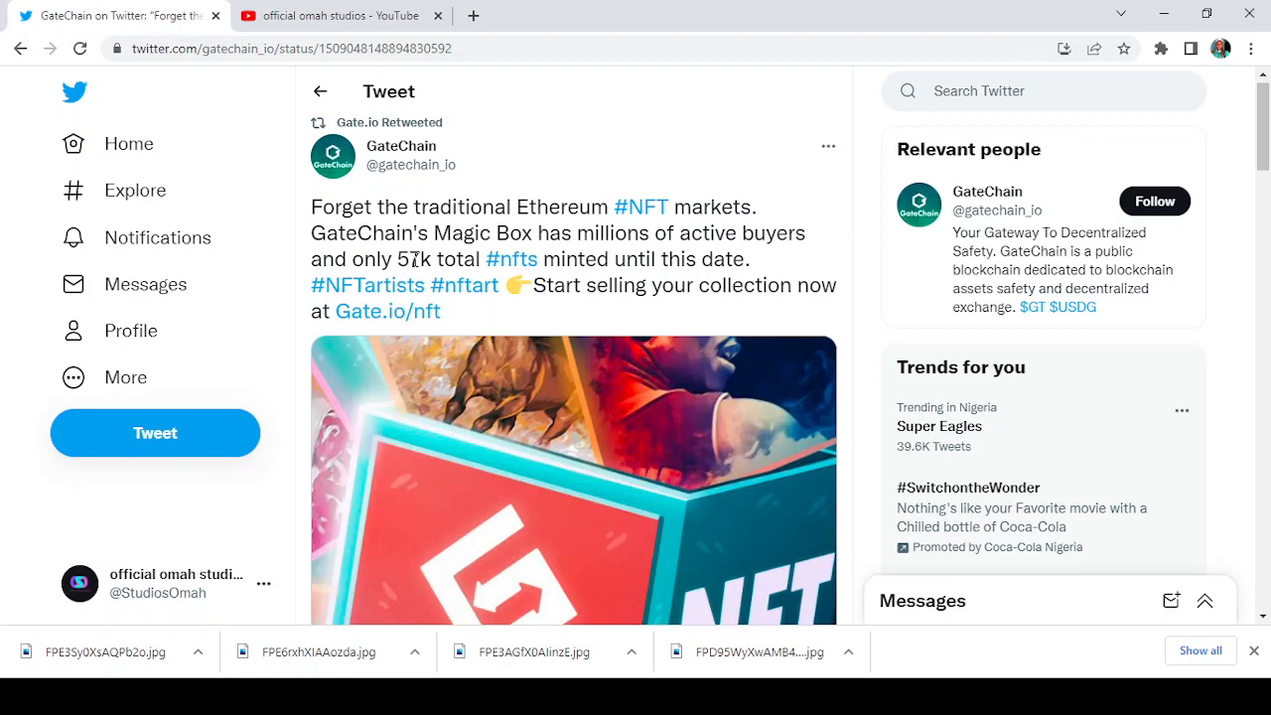
mouse_move(421, 294)
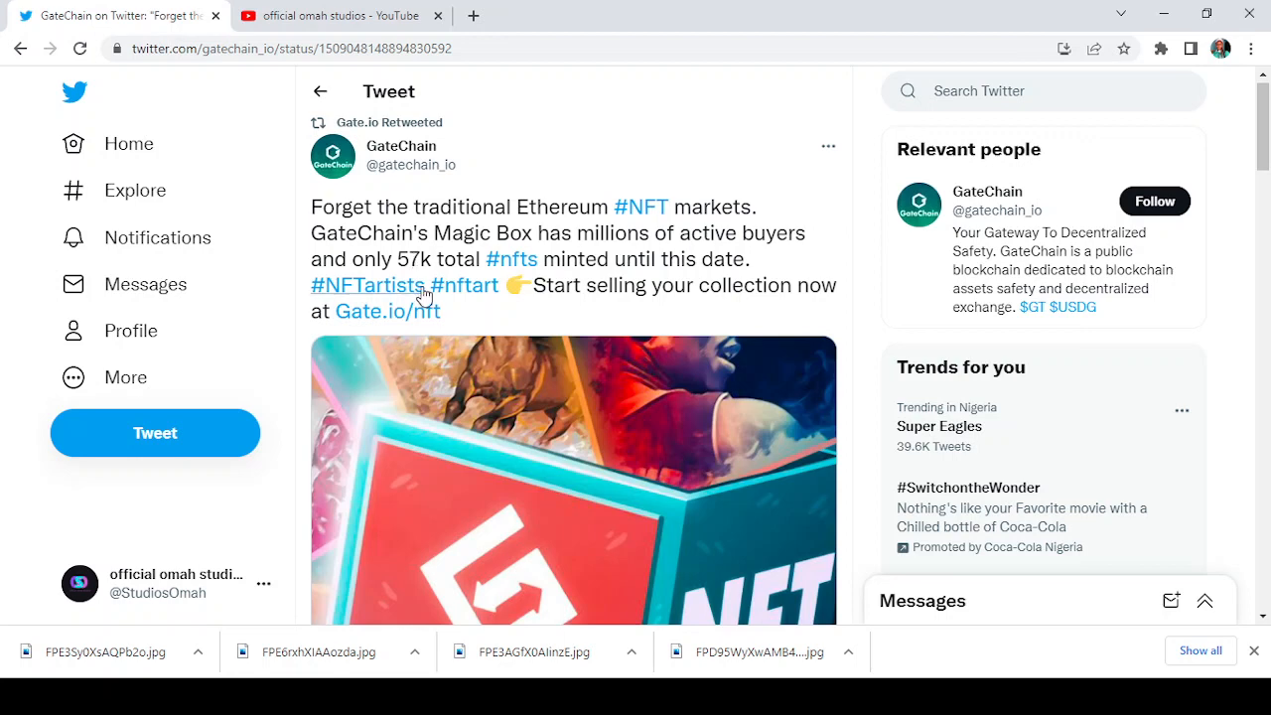
mouse_move(452, 278)
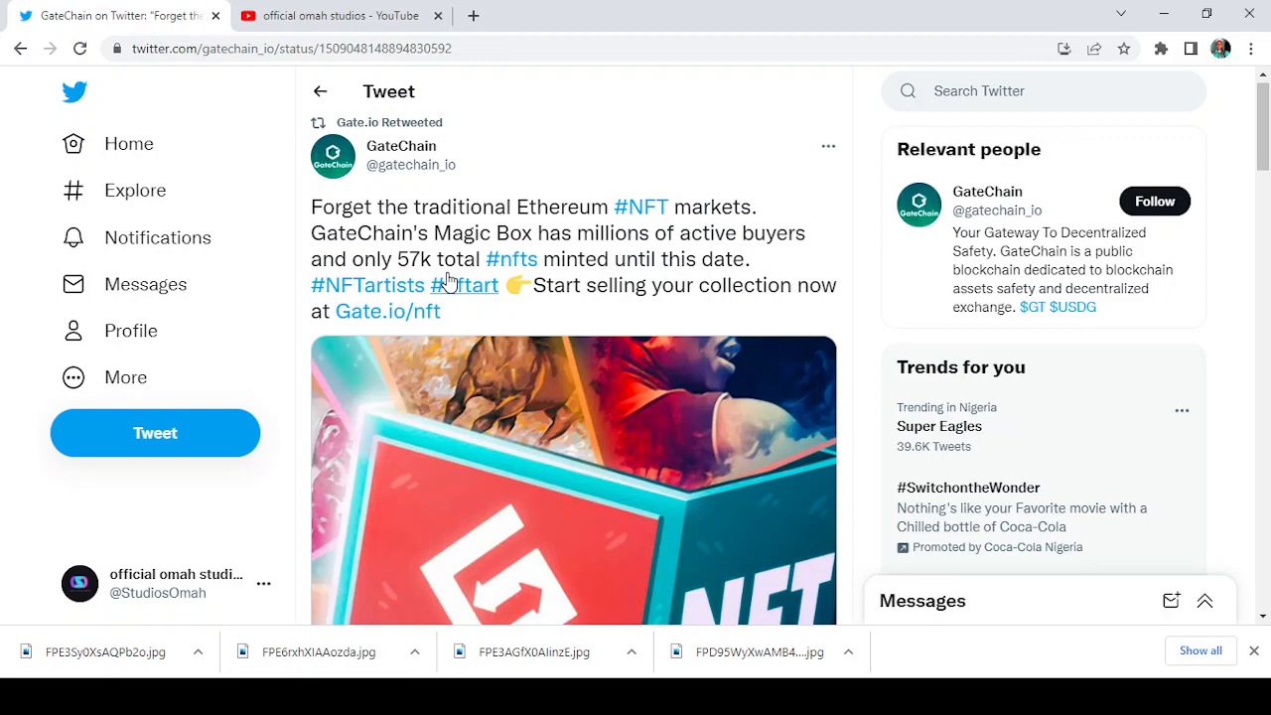
mouse_move(473, 312)
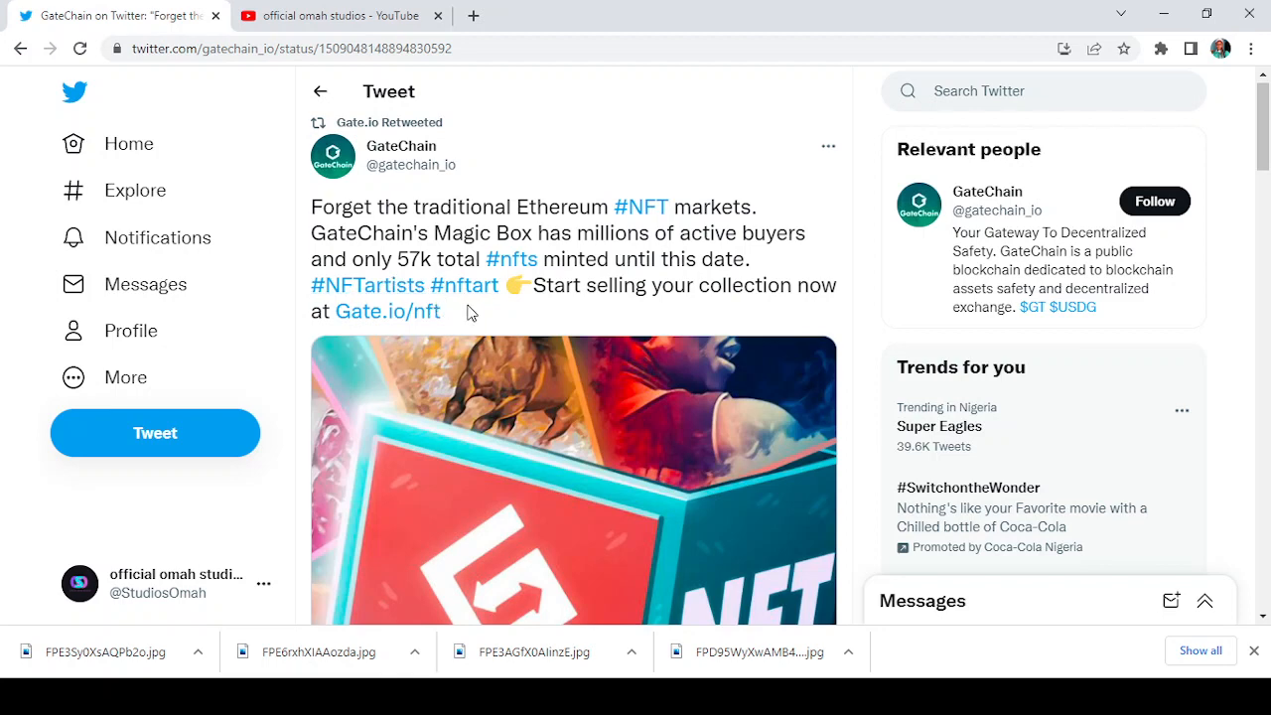
mouse_move(561, 294)
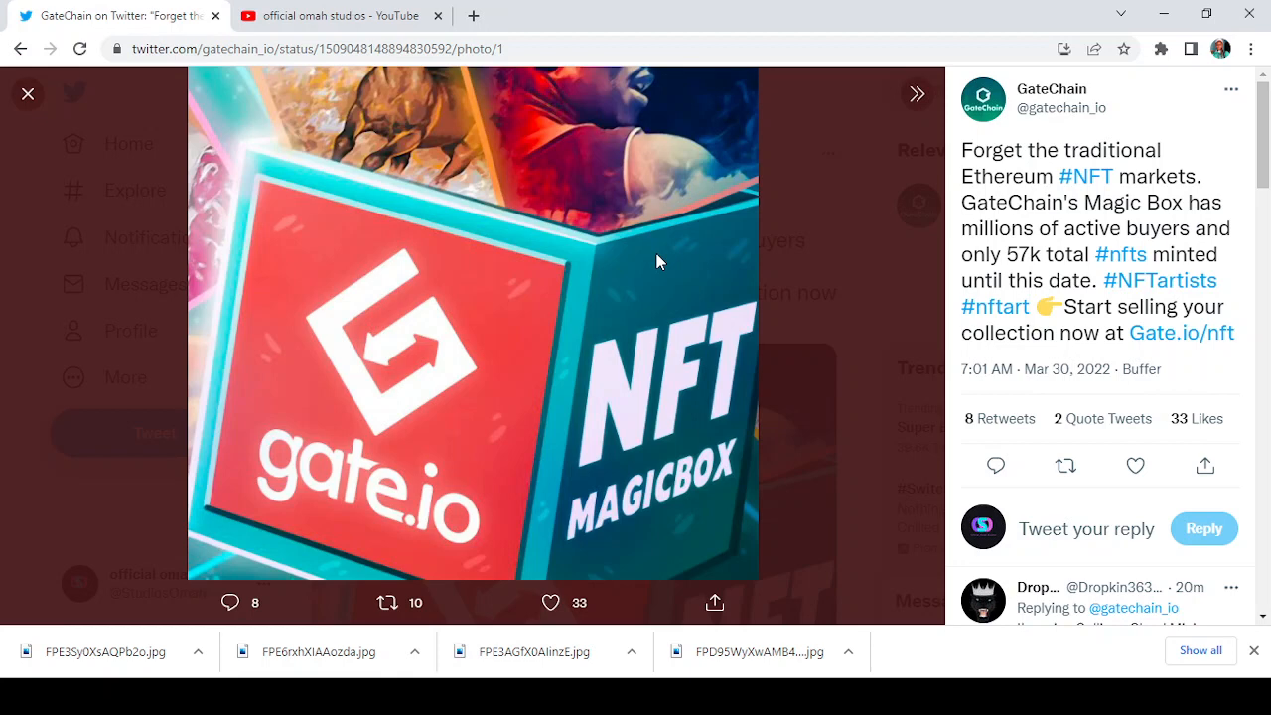
mouse_move(355, 155)
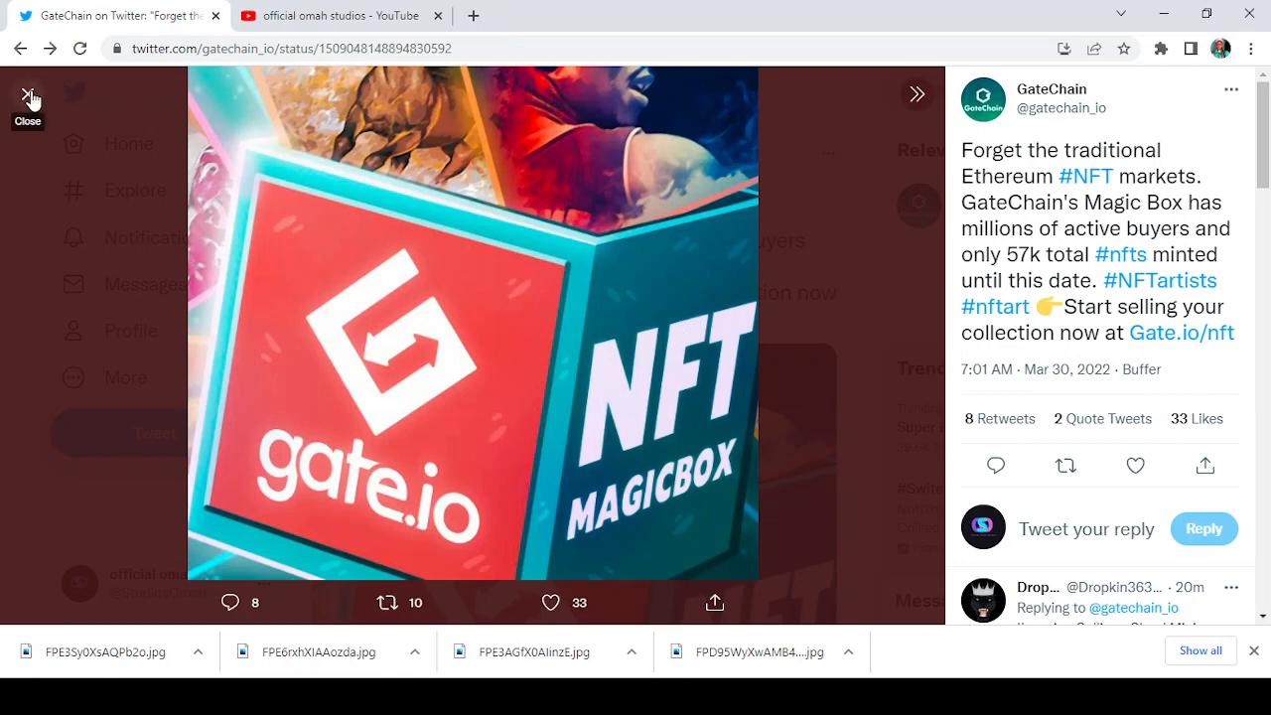
left_click(28, 91)
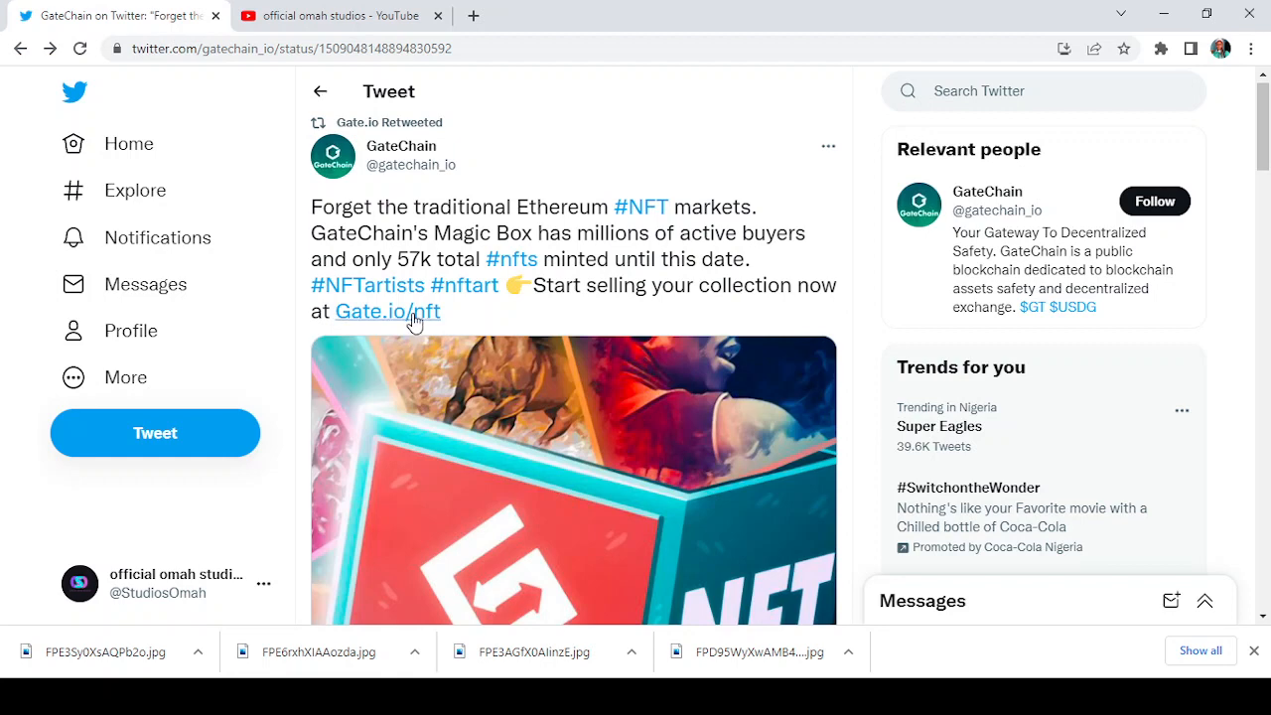
Step: Follow the tweet's Gate.io/nft link to the NFT marketplace in a new tab
left_click(385, 310)
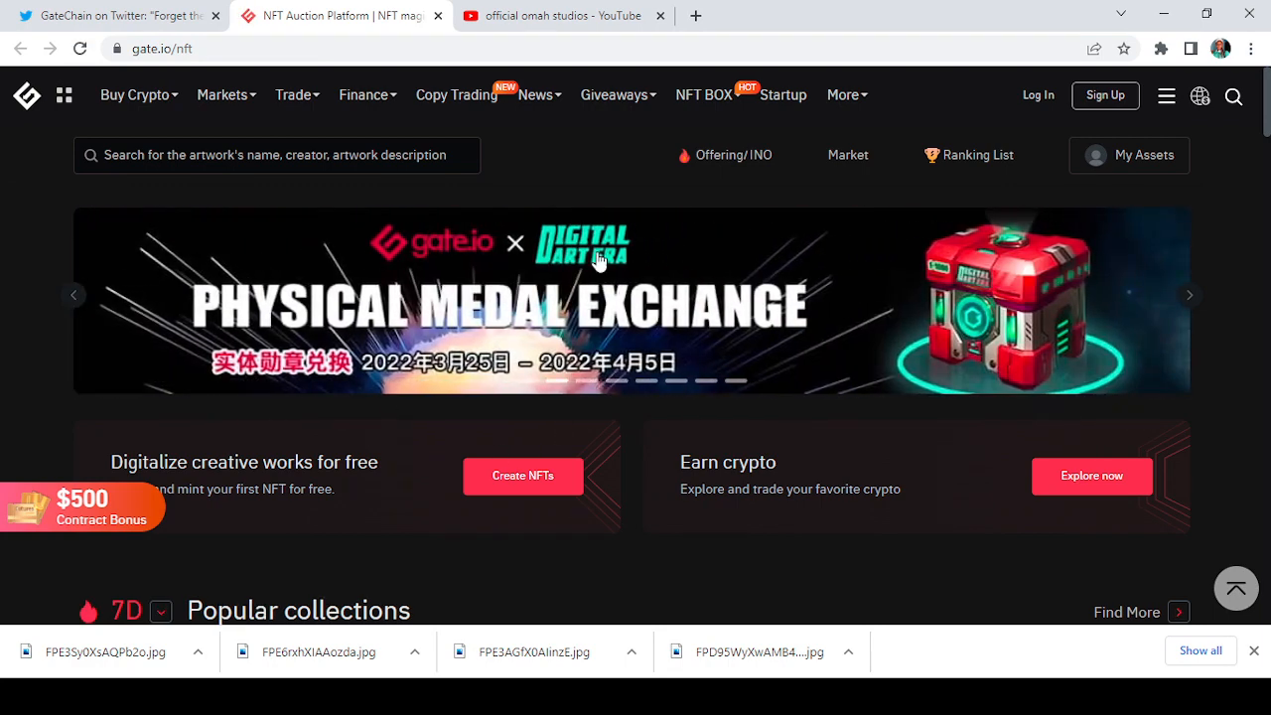
mouse_move(566, 306)
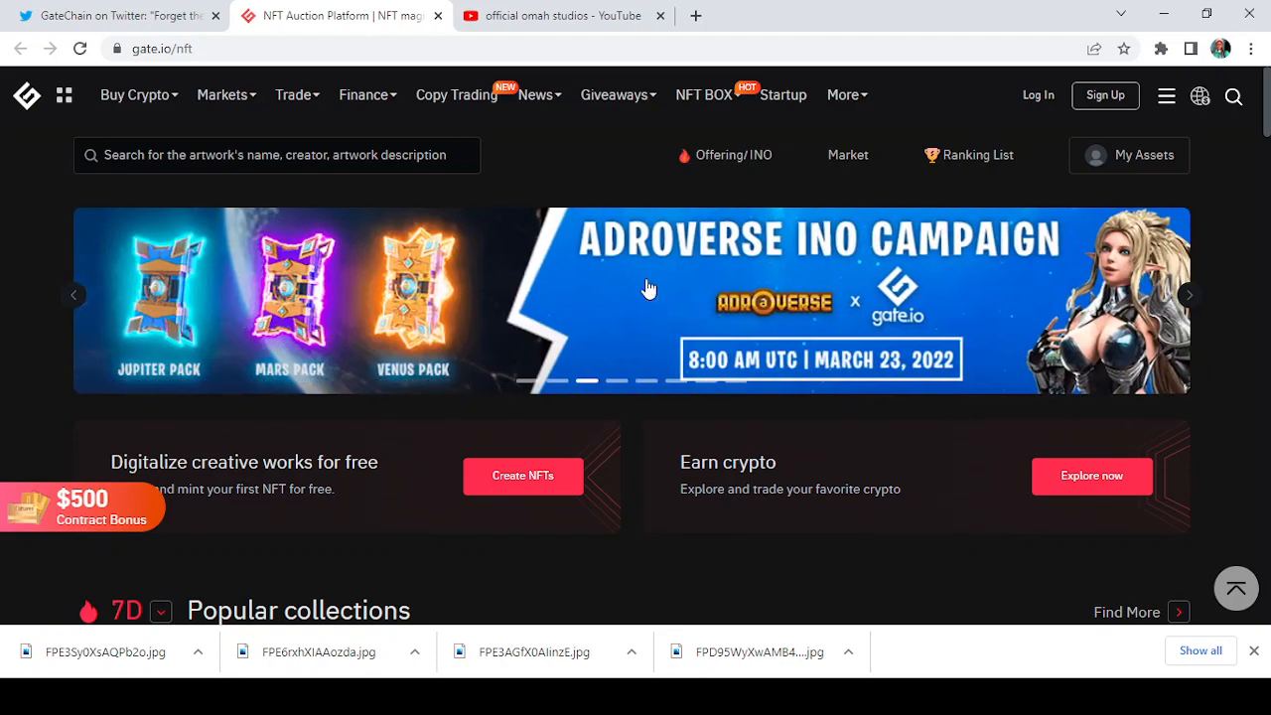
mouse_move(743, 302)
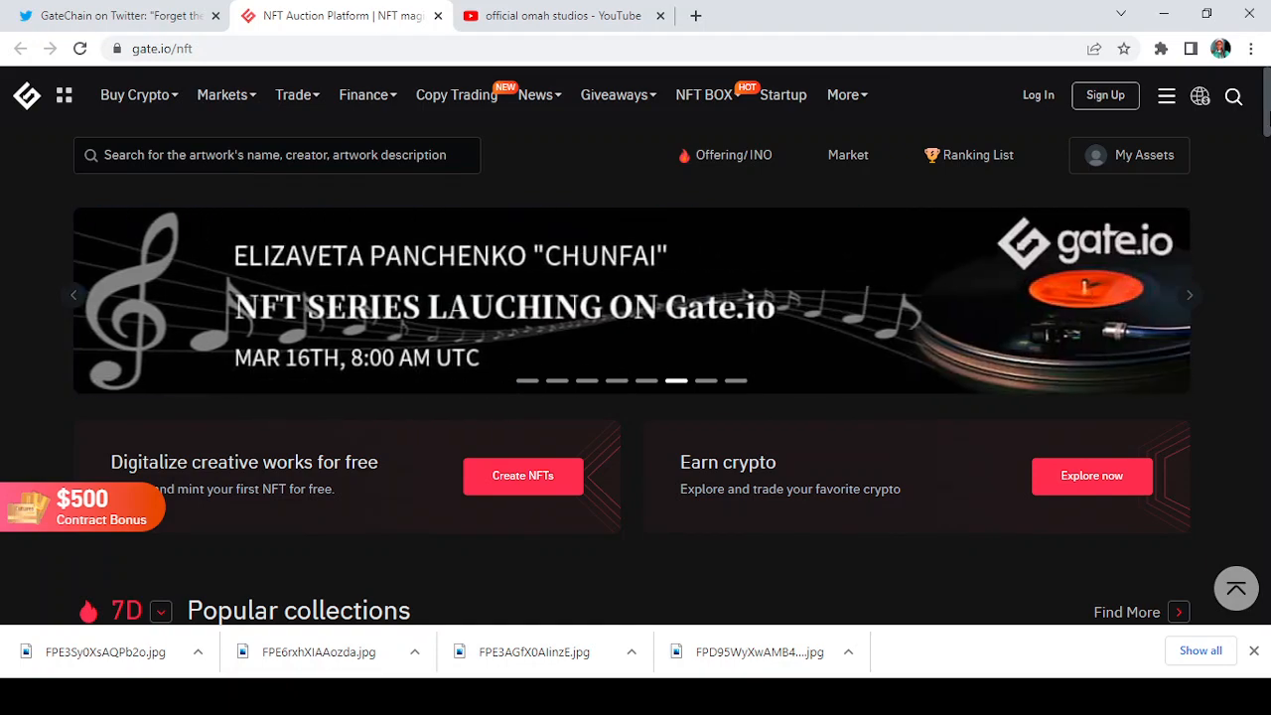
Step: Scroll down to the Popular collections table listing the top five collections by volume
scroll("down", 3)
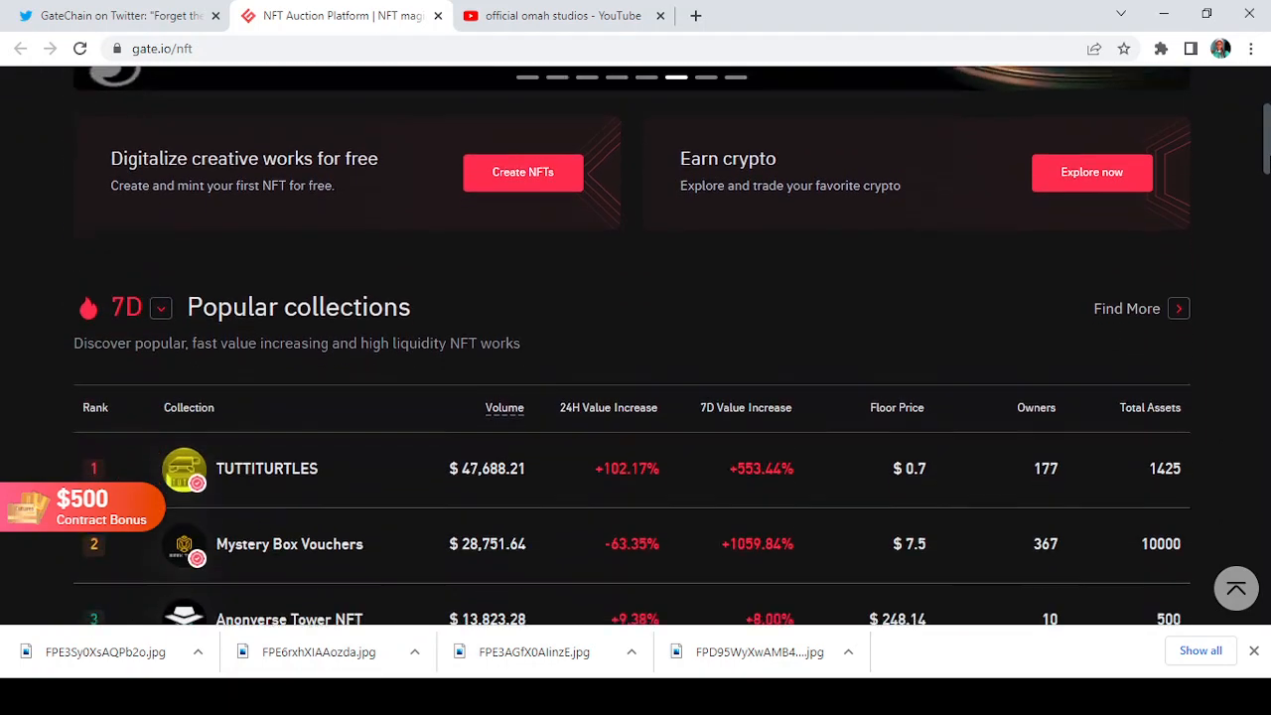
scroll("down", 3)
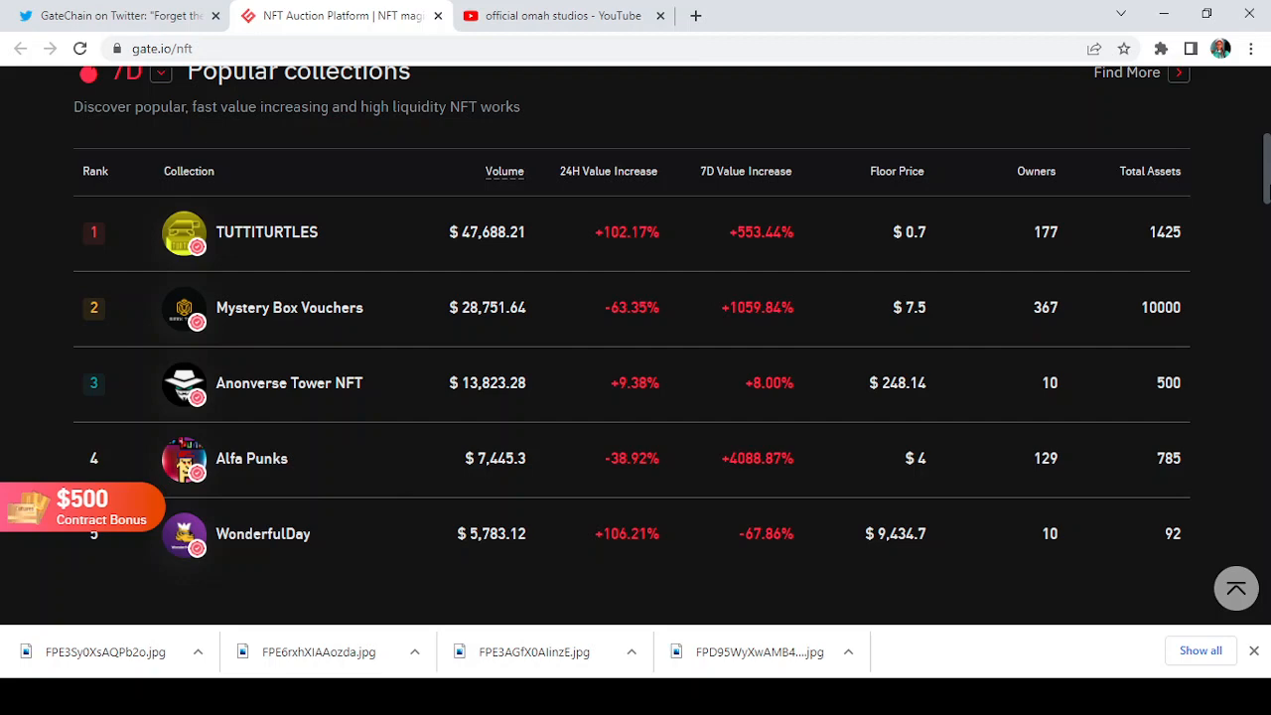
scroll("down", 3)
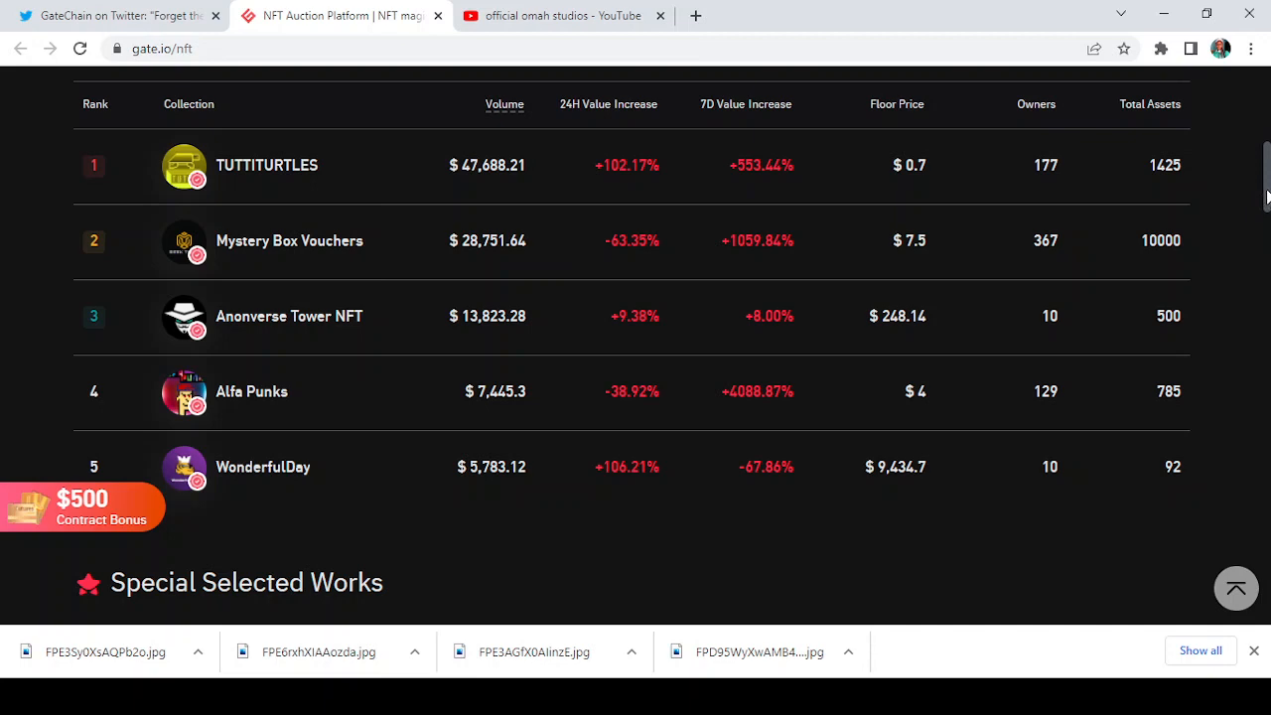
Step: Advance the featured collections carousel to the slide with Timeless Art, Bored_Ape_Gang_Club, MasterHornClub_2 and Joker Meta
scroll("down", 3)
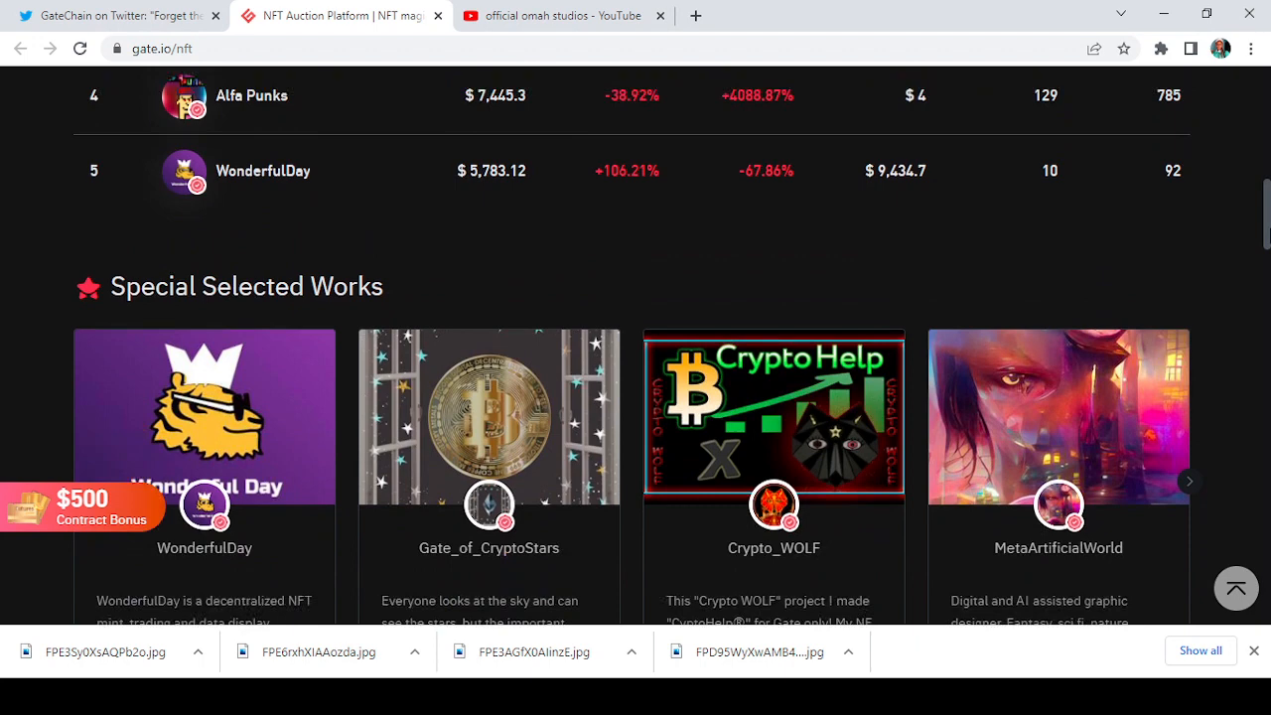
scroll("down", 3)
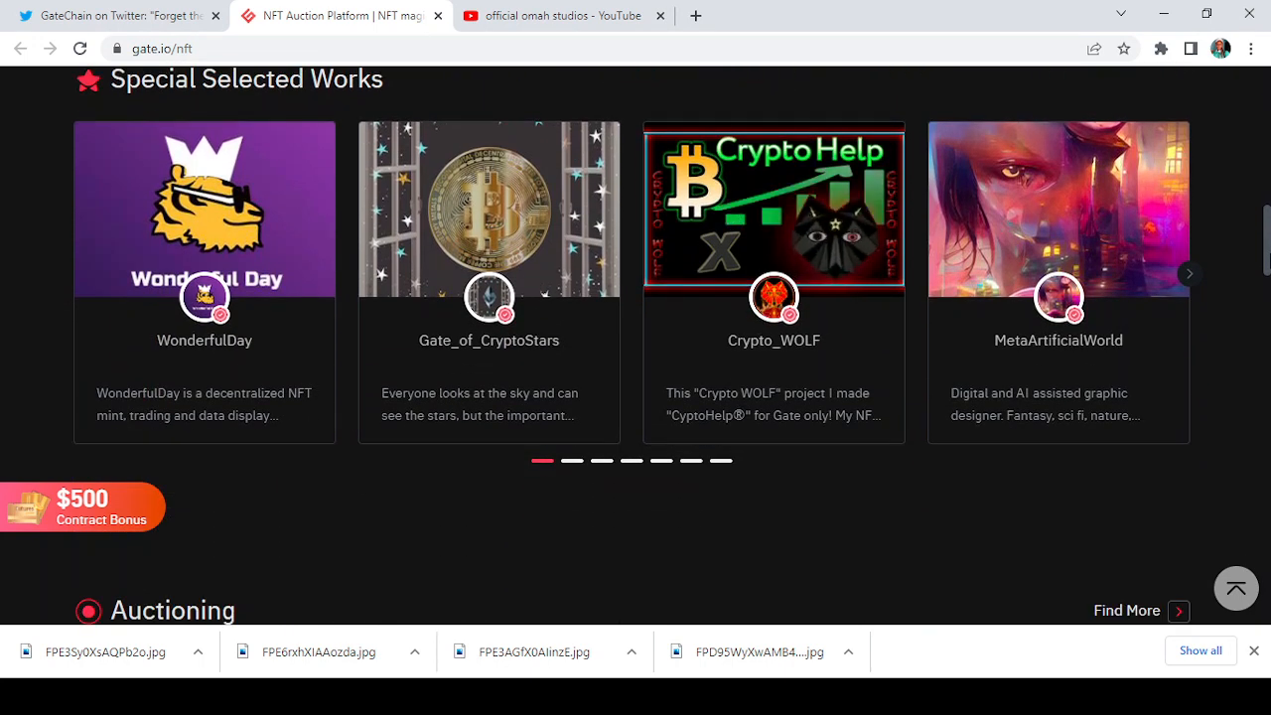
scroll("down", 3)
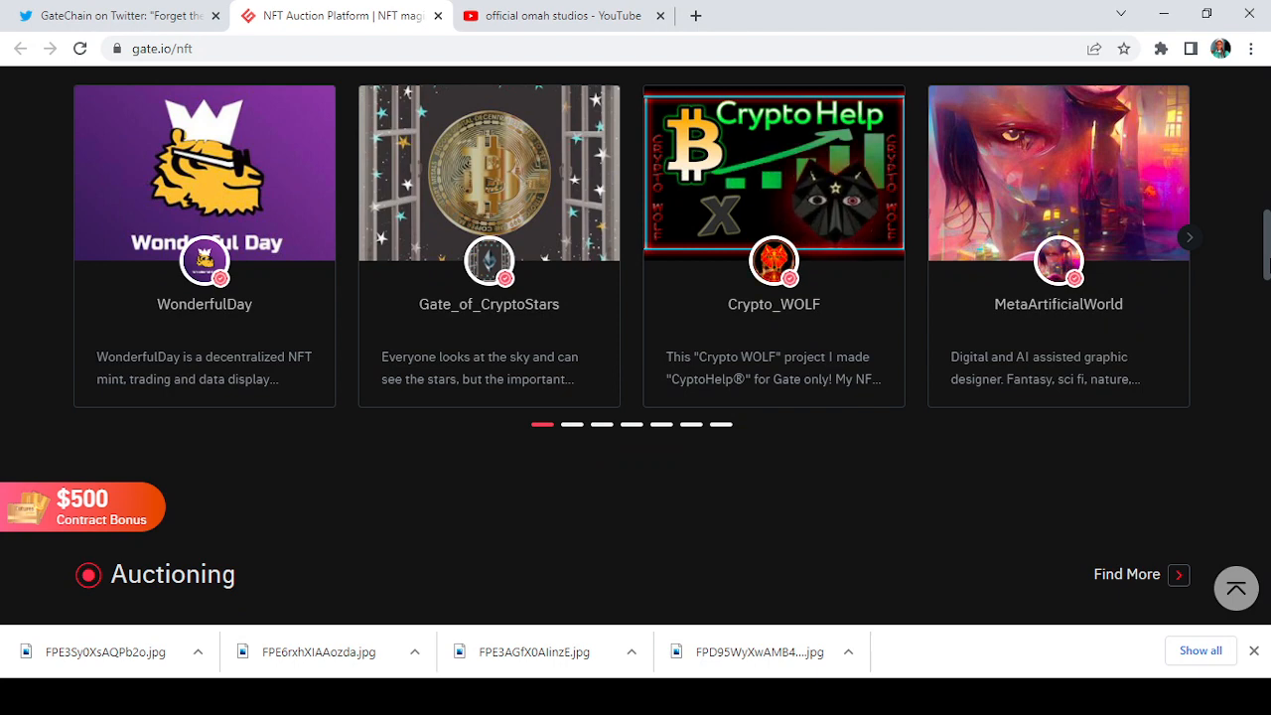
mouse_move(1188, 238)
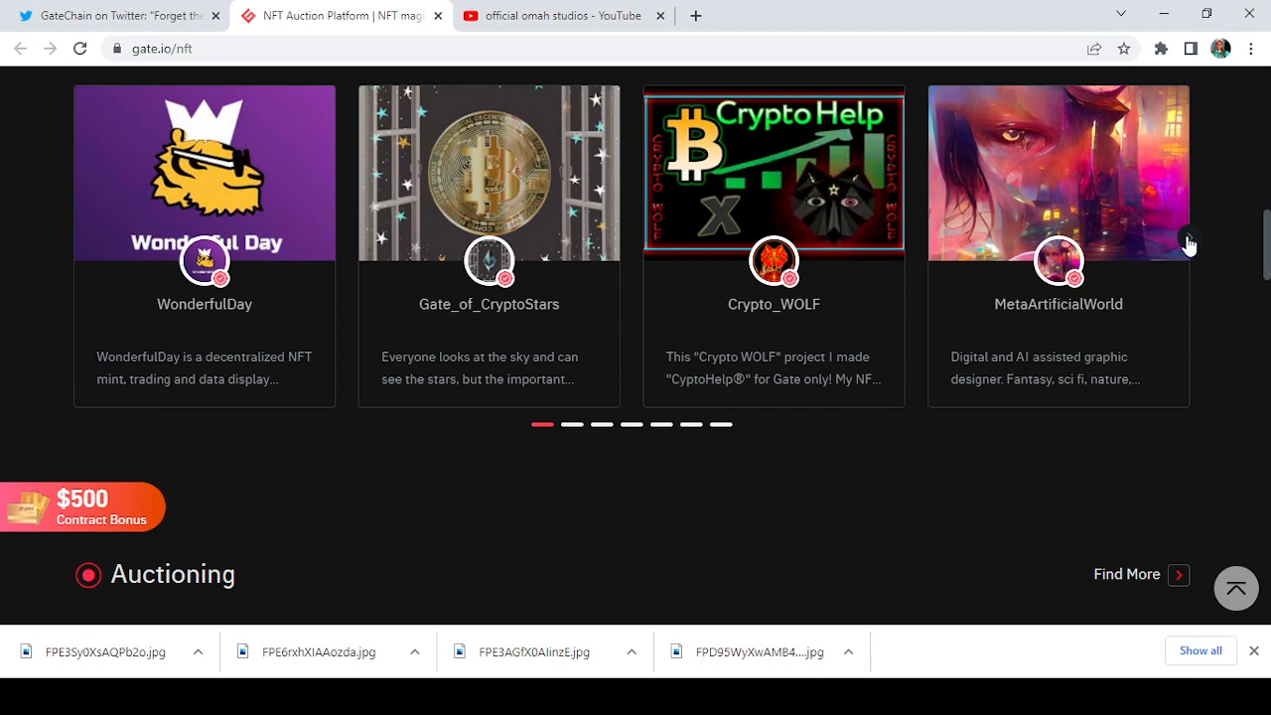
left_click(1188, 247)
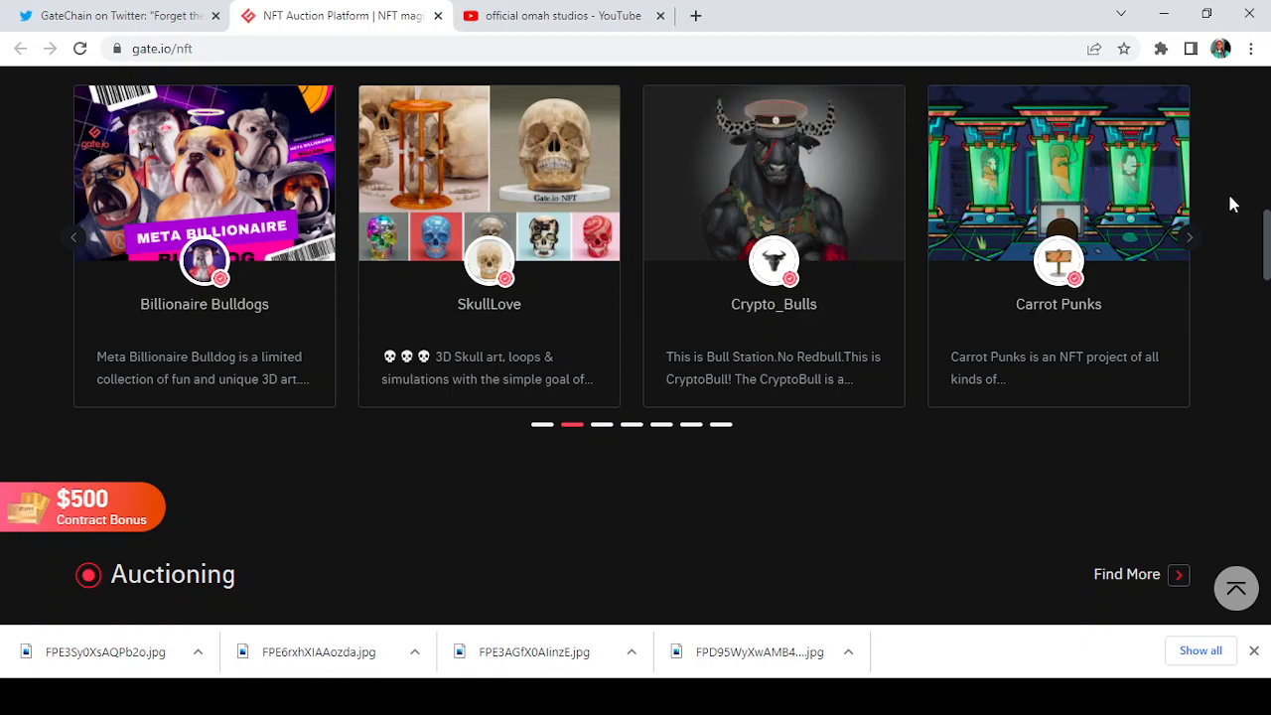
left_click(1188, 238)
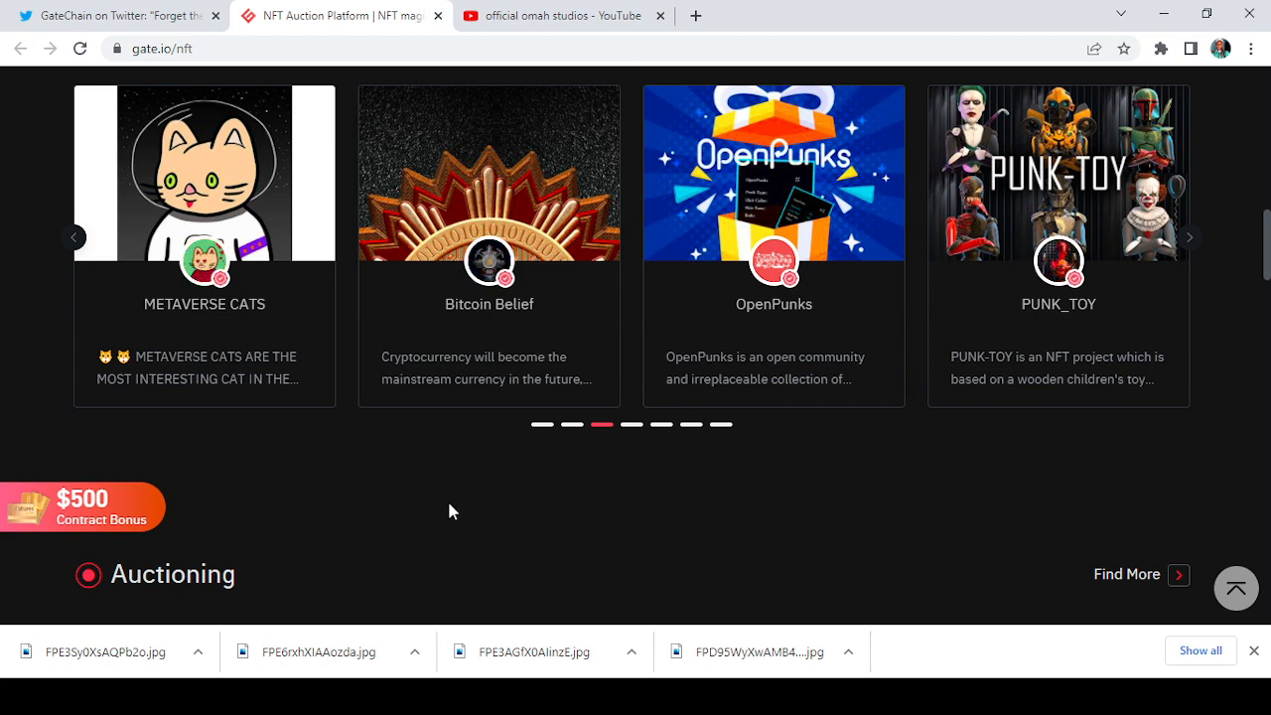
mouse_move(542, 539)
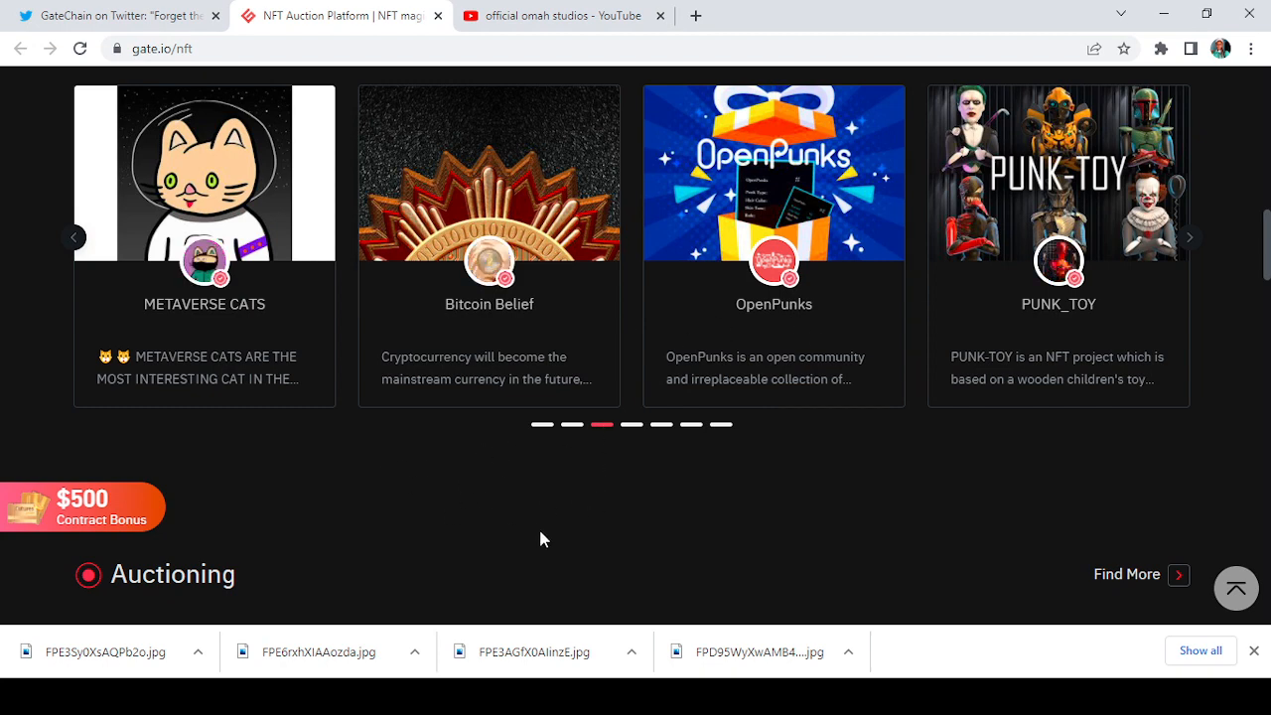
mouse_move(886, 511)
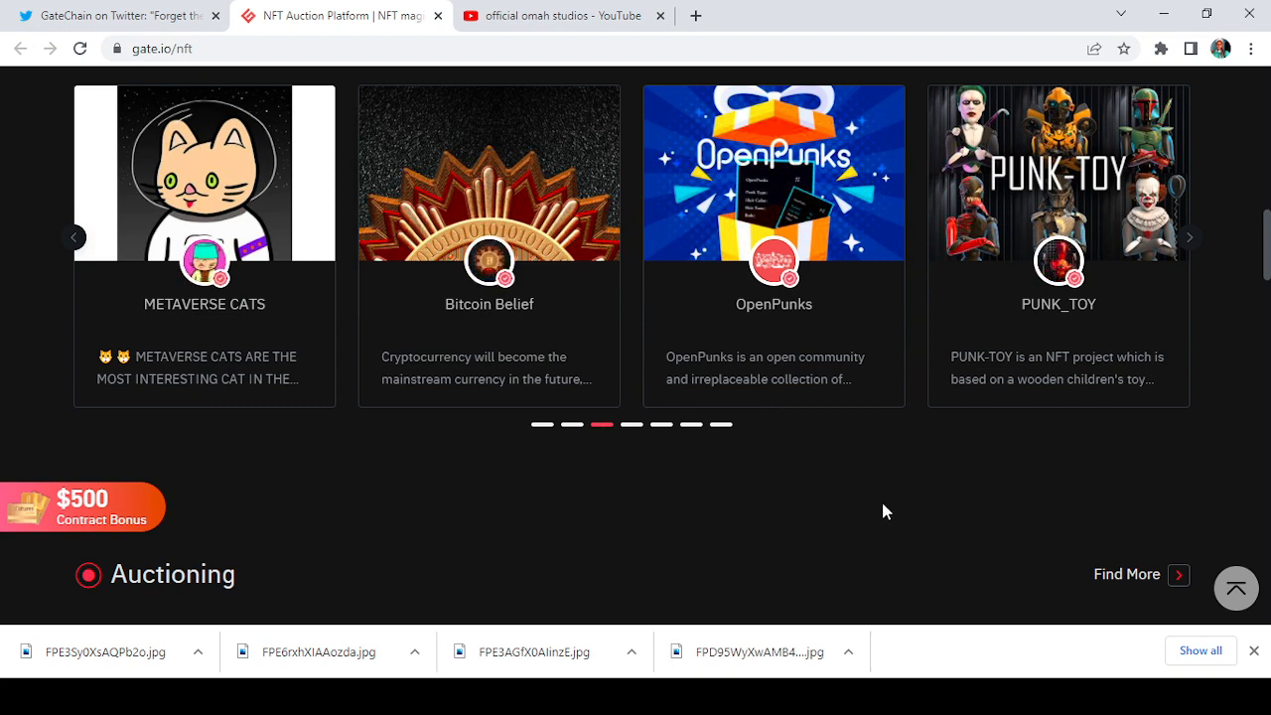
mouse_move(1162, 386)
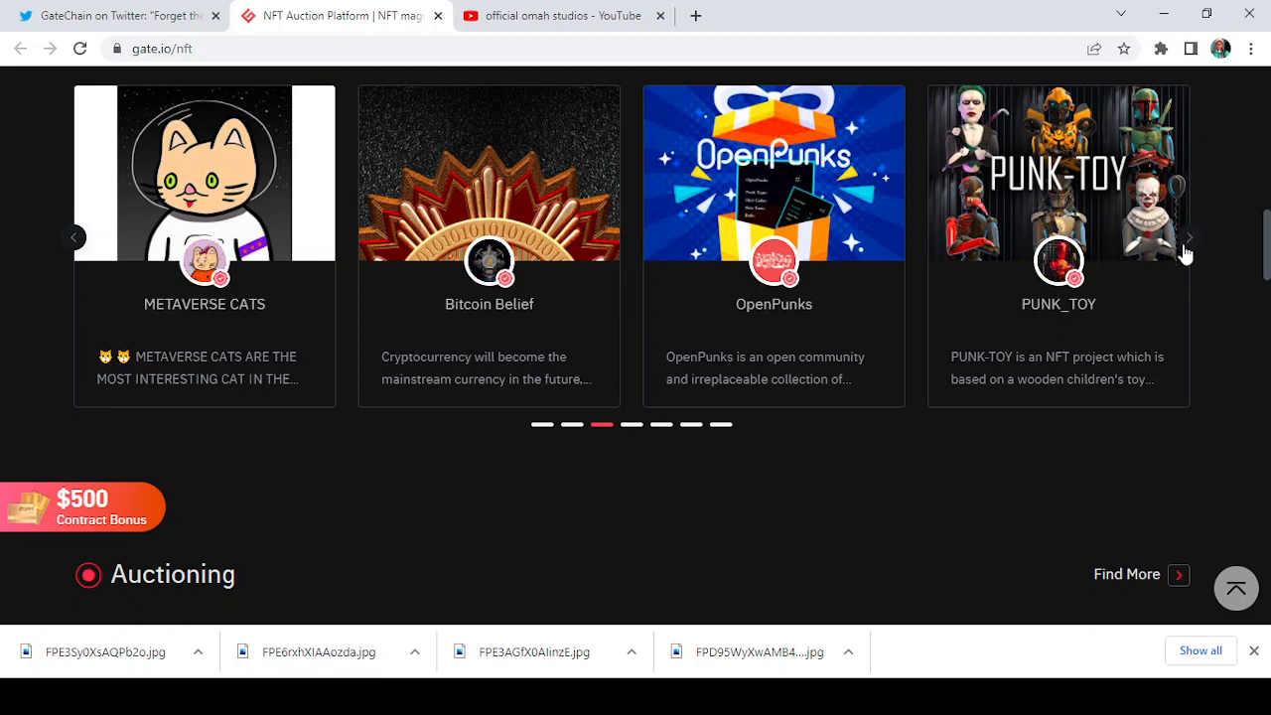
left_click(1188, 238)
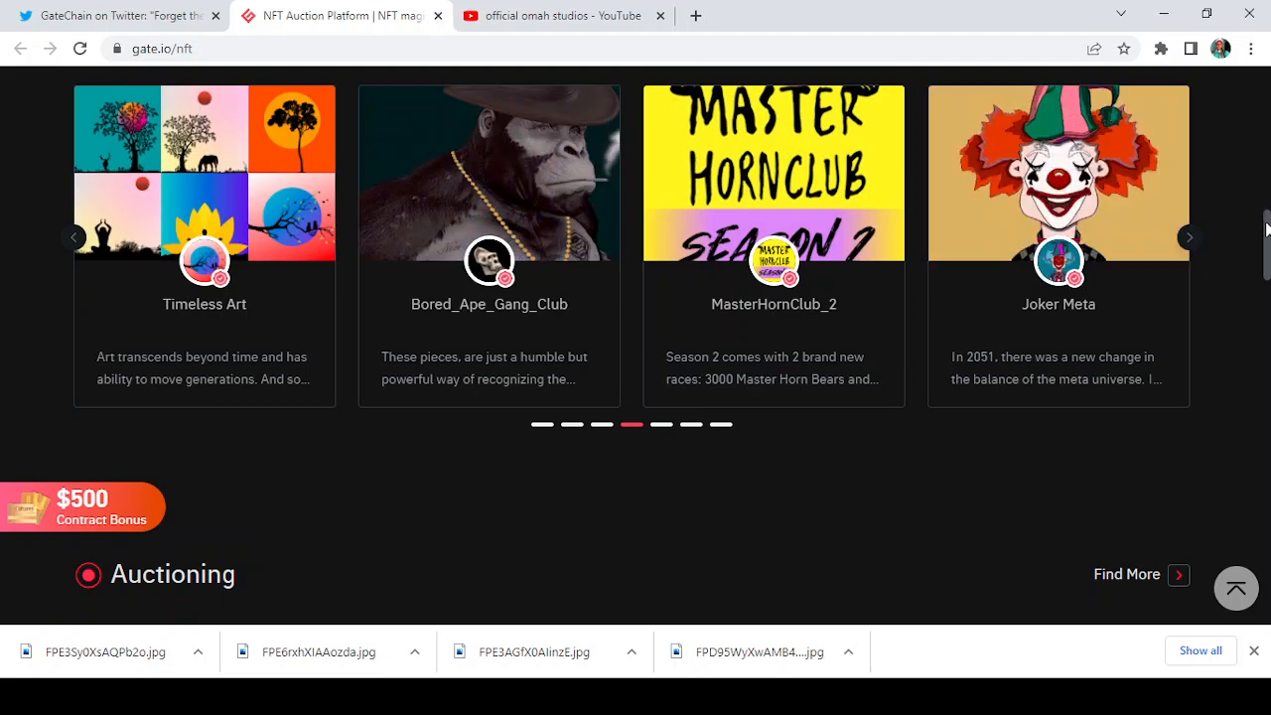
Step: Scroll to the Auctioning section showing the Flamingo auction at 0.8001 USDT with its countdown
scroll("down", 3)
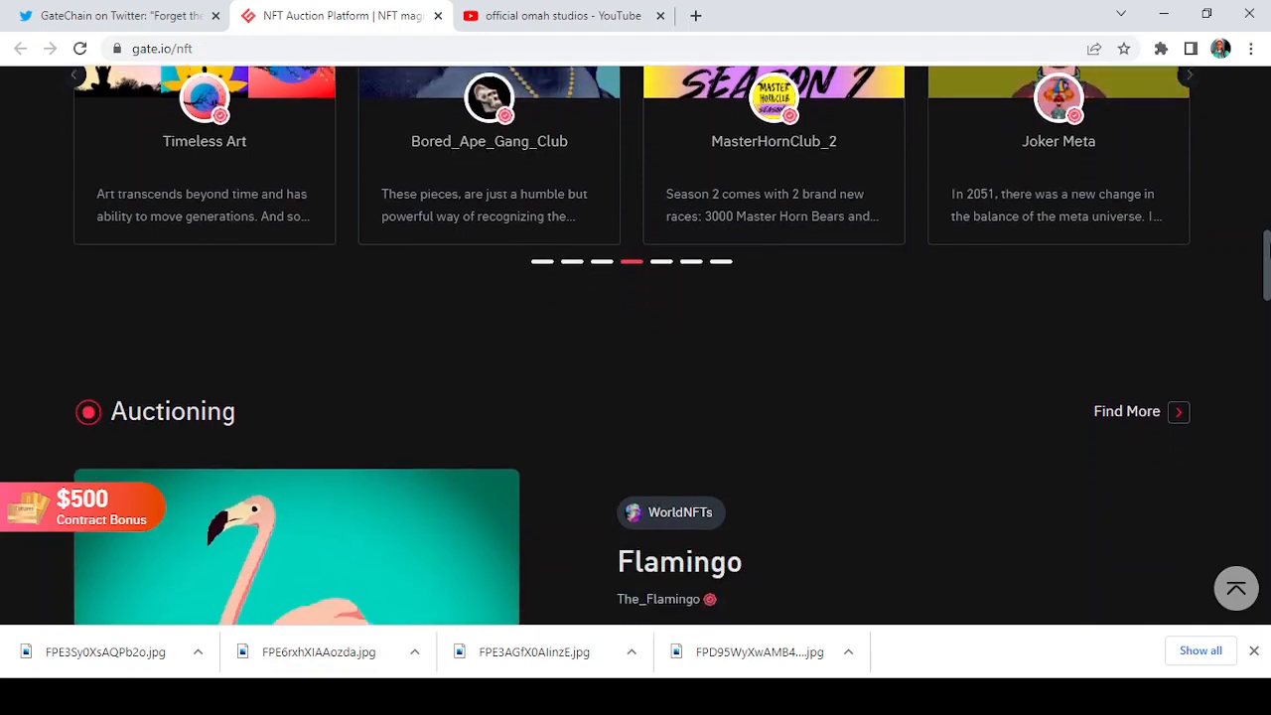
scroll("down", 3)
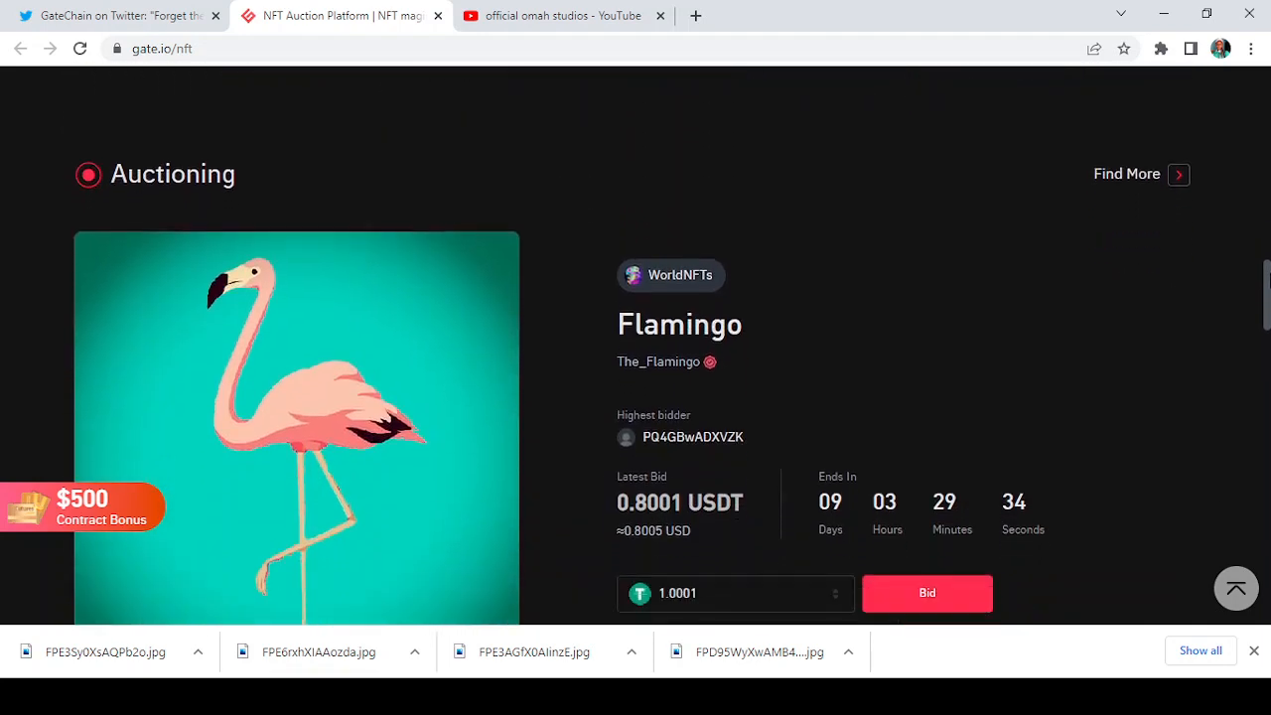
scroll("down", 3)
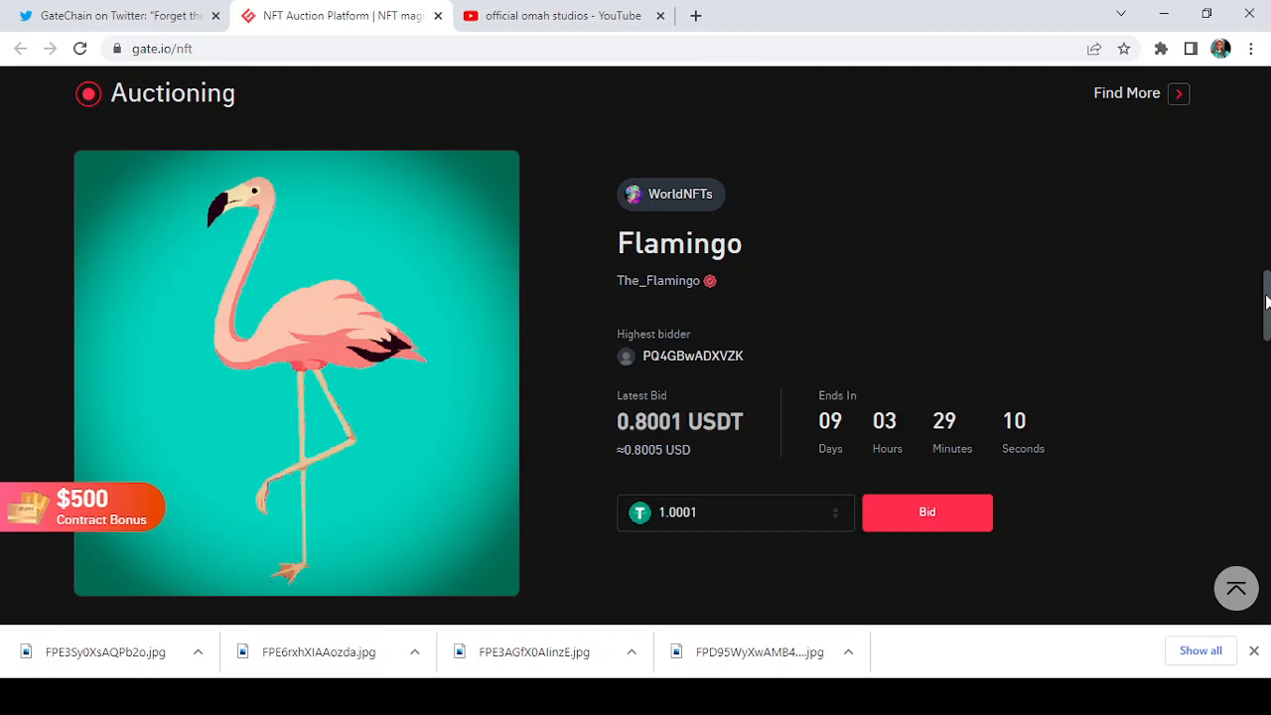
scroll("down", 3)
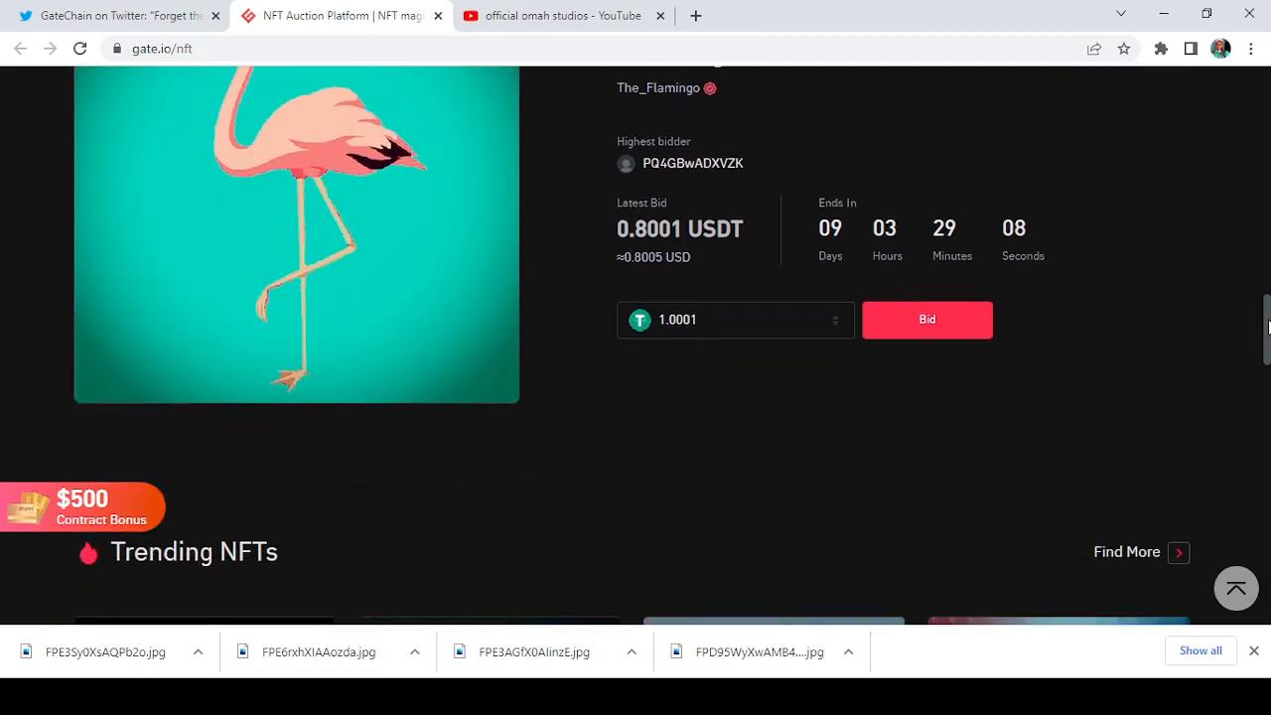
mouse_move(1204, 318)
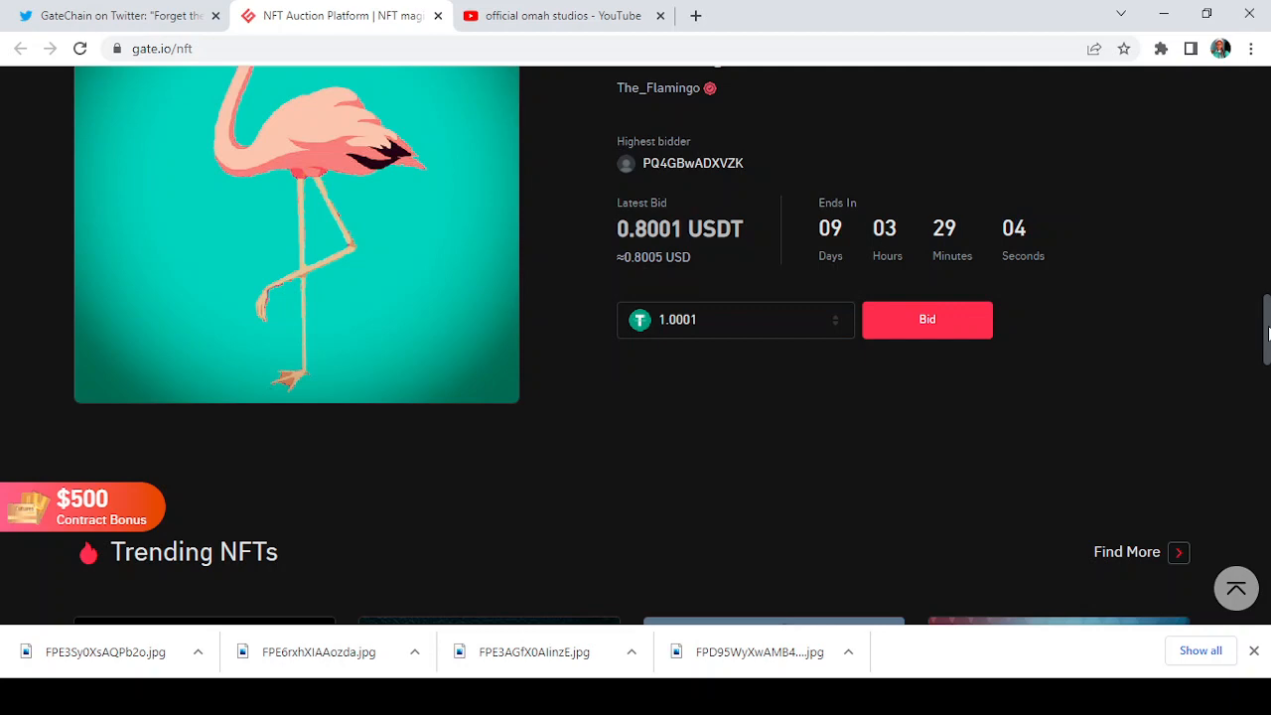
Step: Scroll past Trending NFTs and the create-and-sell steps, then back up to the homepage top banner
scroll("down", 3)
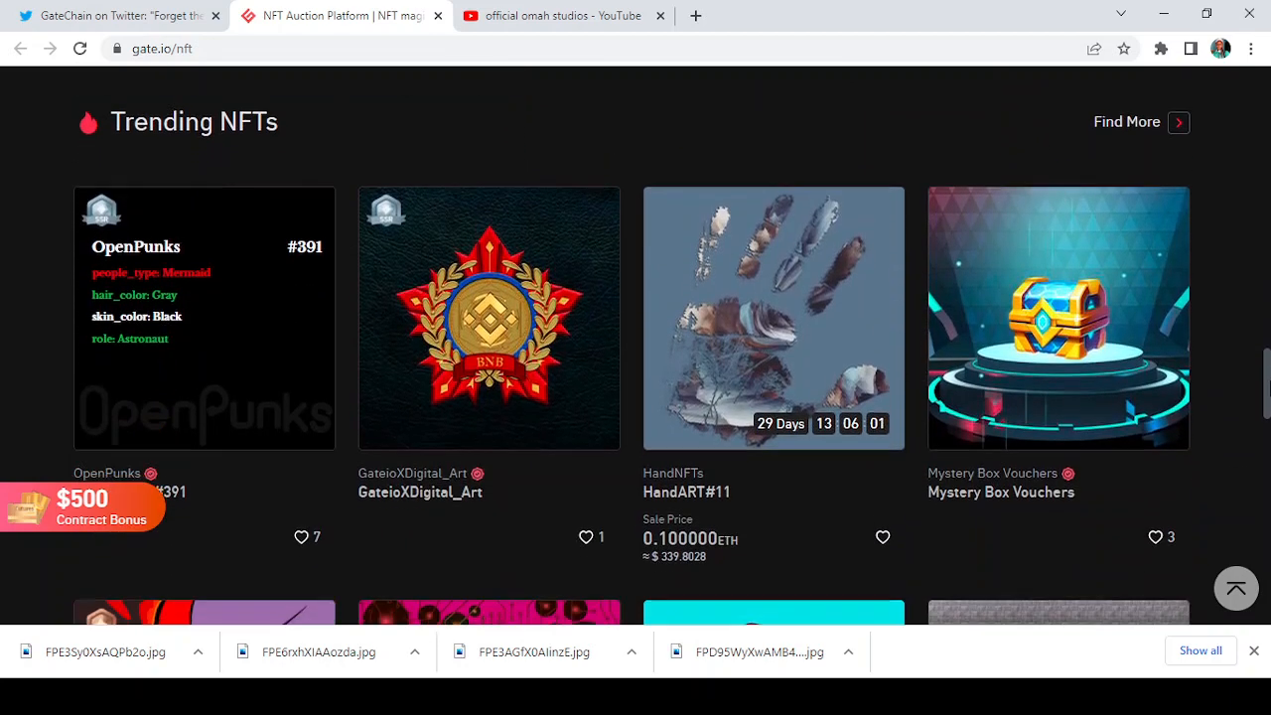
scroll("down", 3)
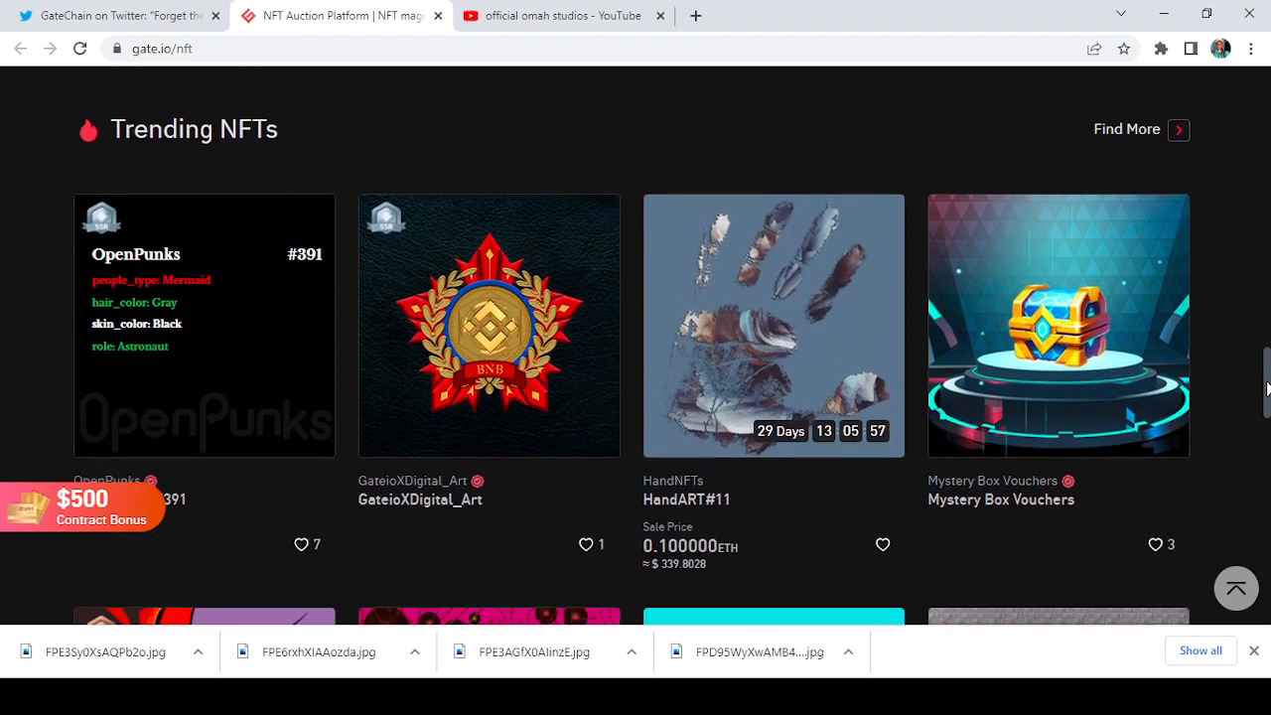
scroll("down", 3)
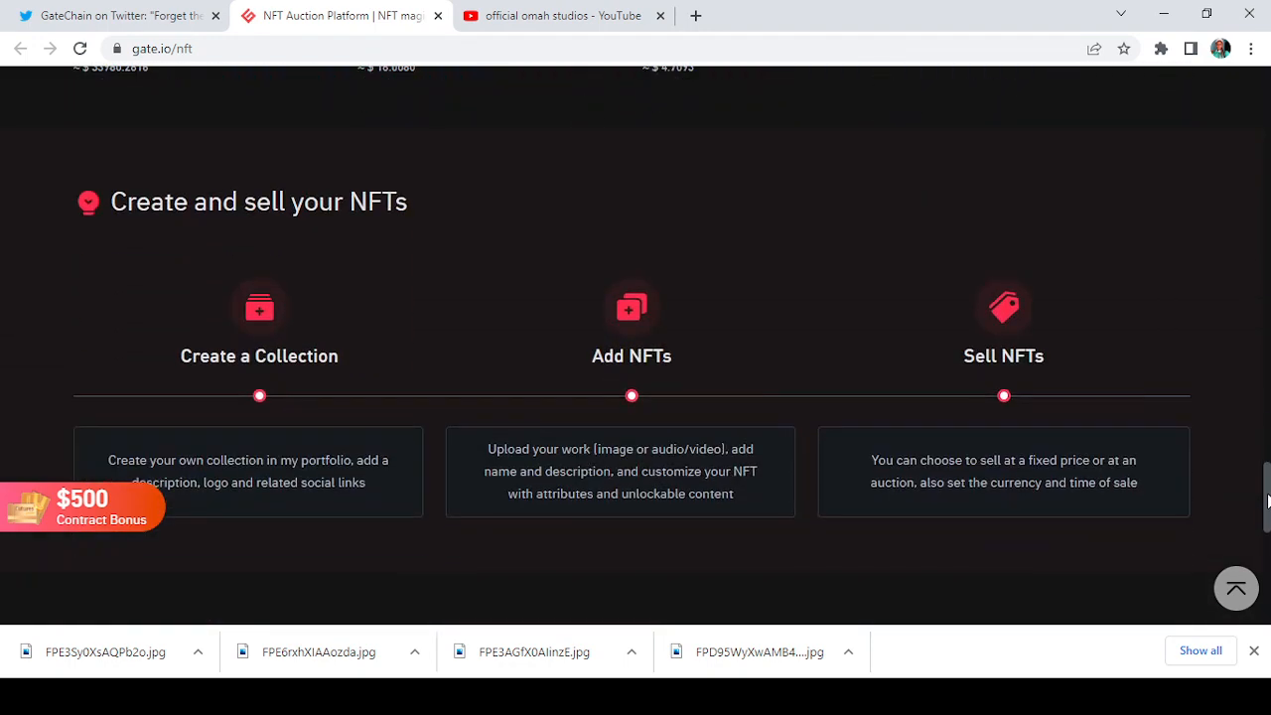
scroll("down", 3)
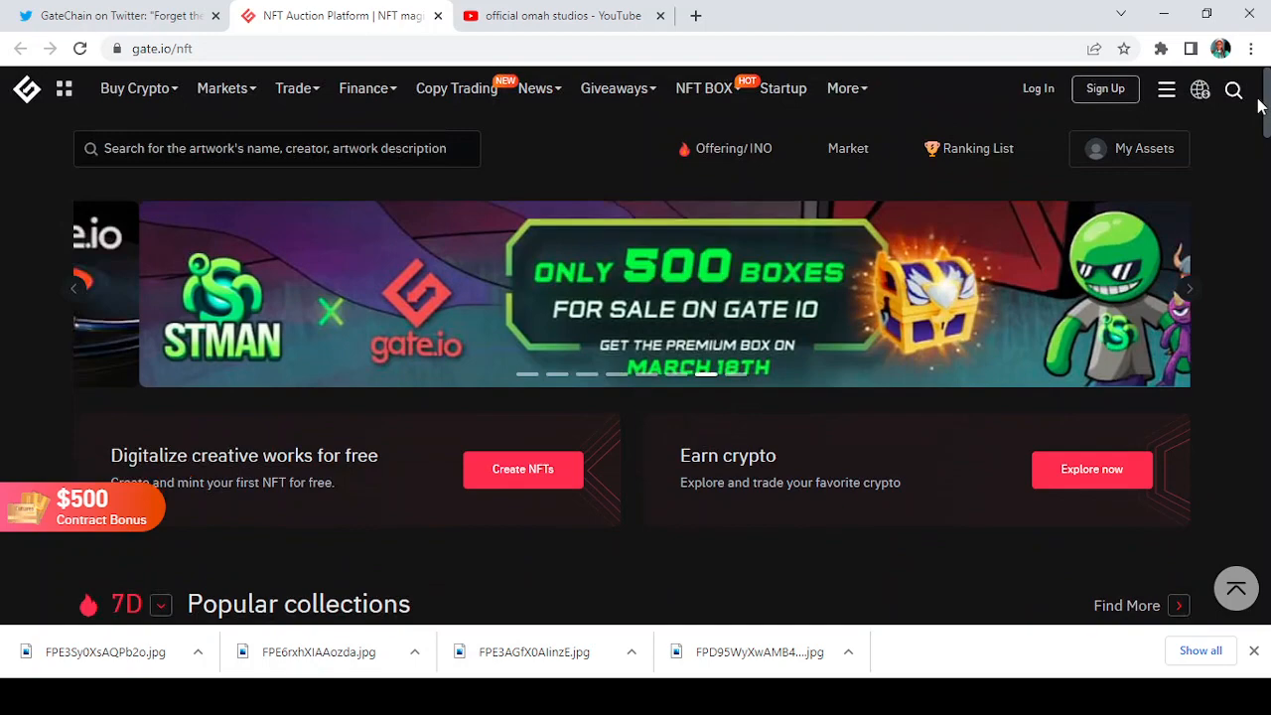
scroll("down", 3)
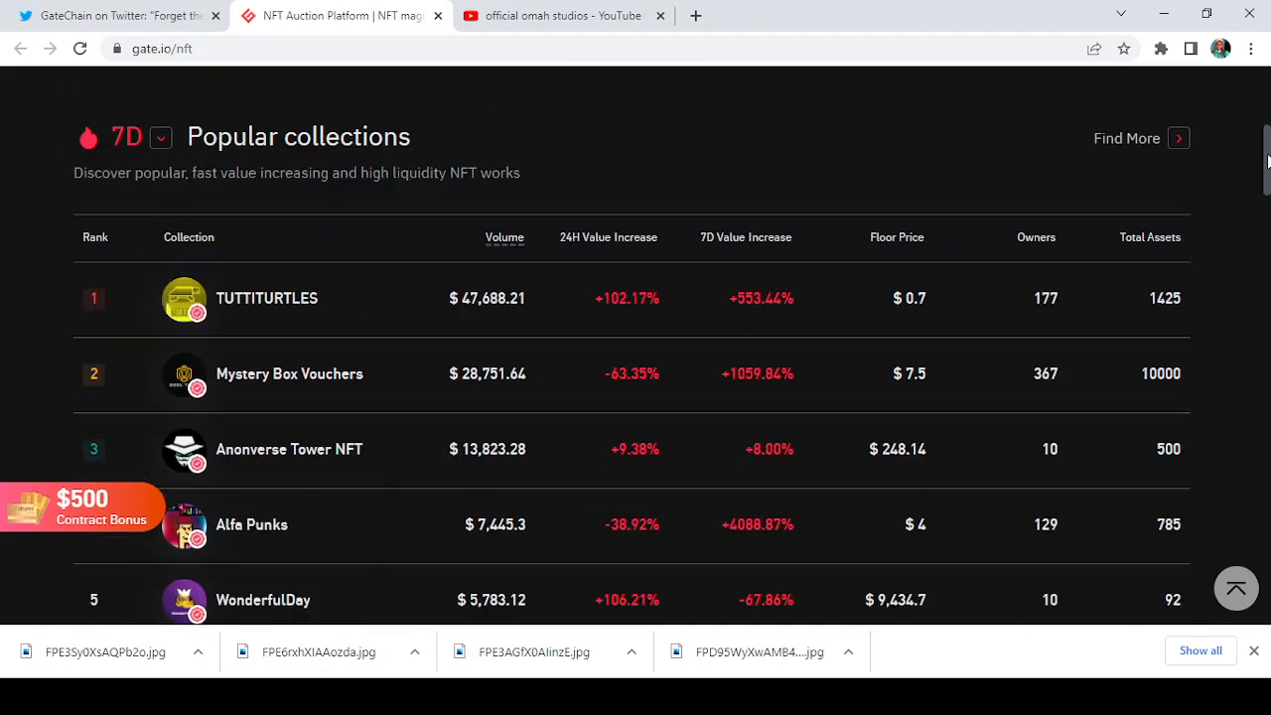
scroll("up", 3)
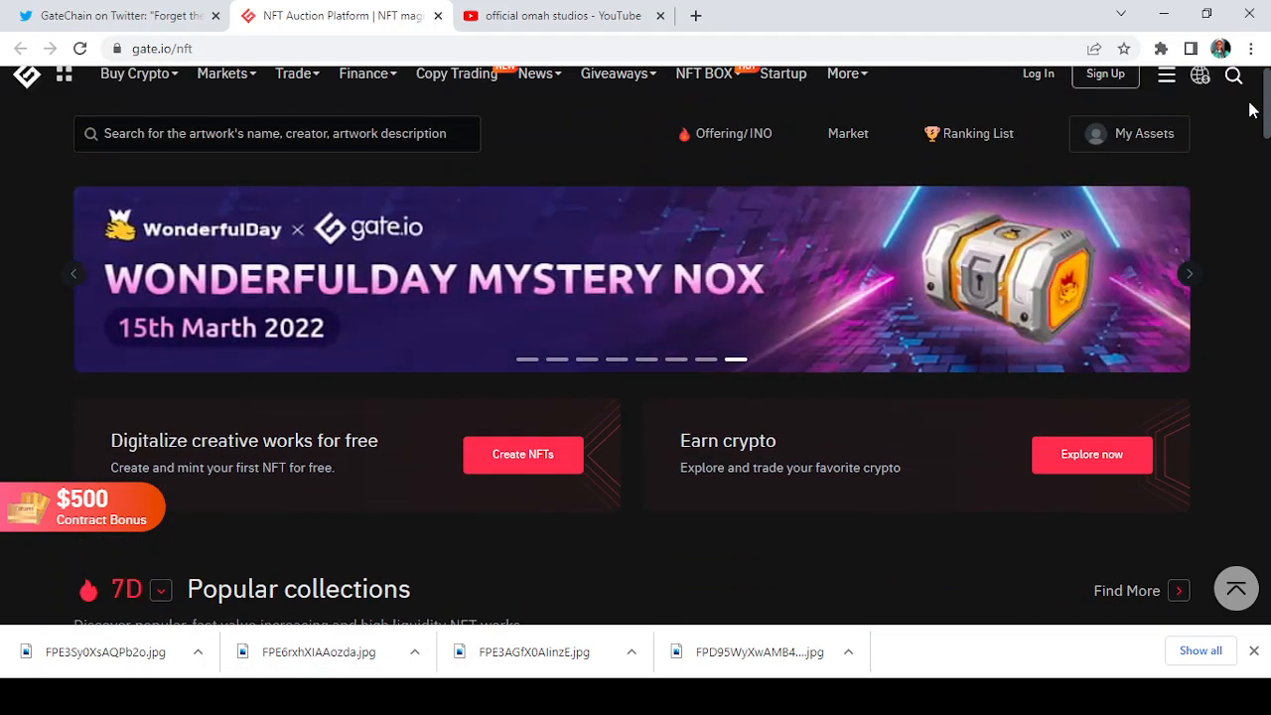